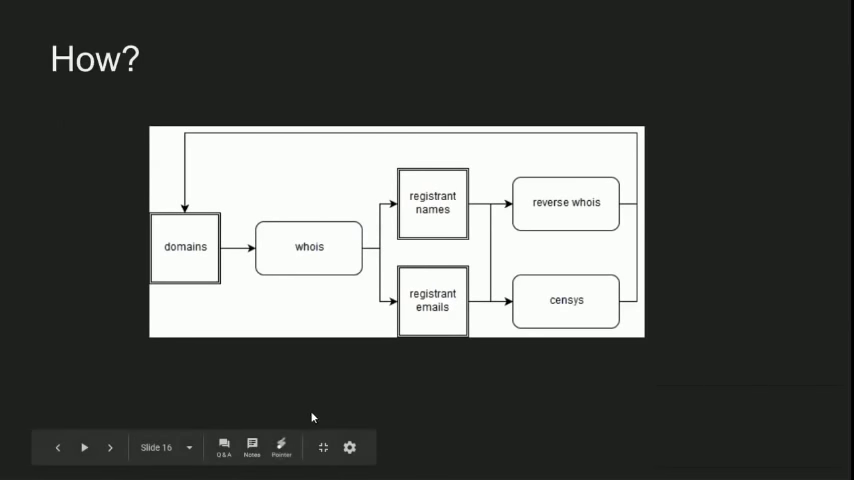
Advance the presentation past the second 'How?' recon flowchart toward 'Introducing Bounty Machine'
left_click(282, 448)
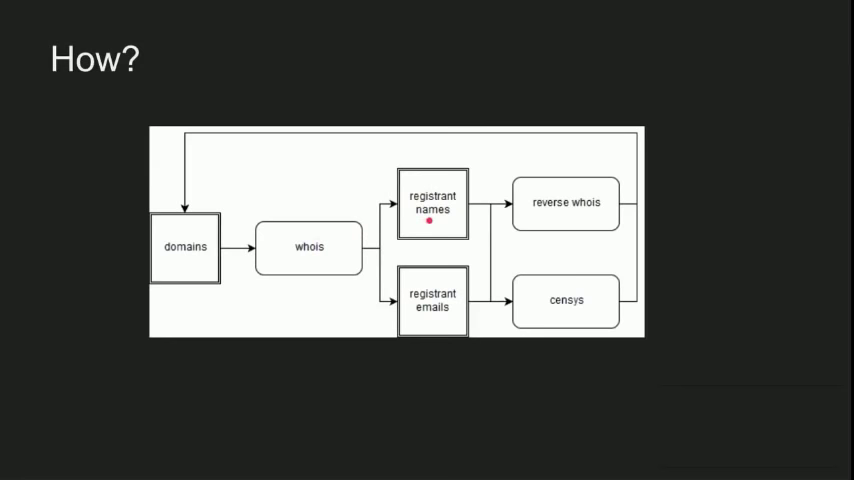
mouse_move(312, 224)
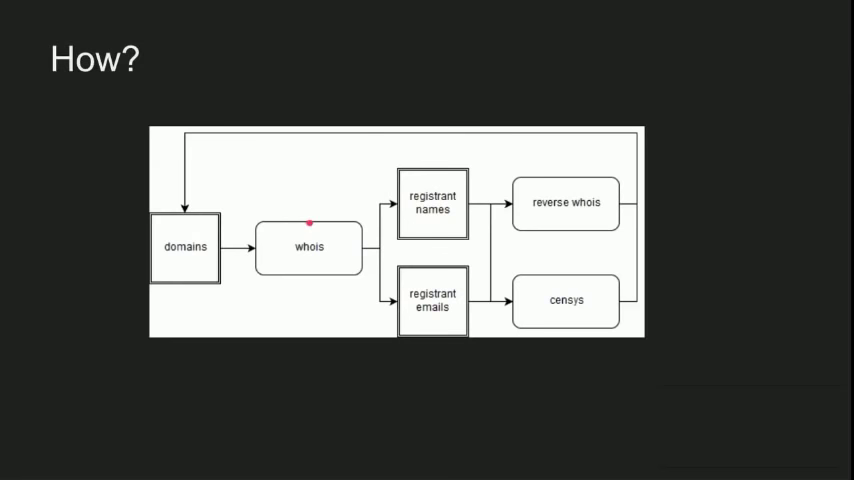
mouse_move(490, 292)
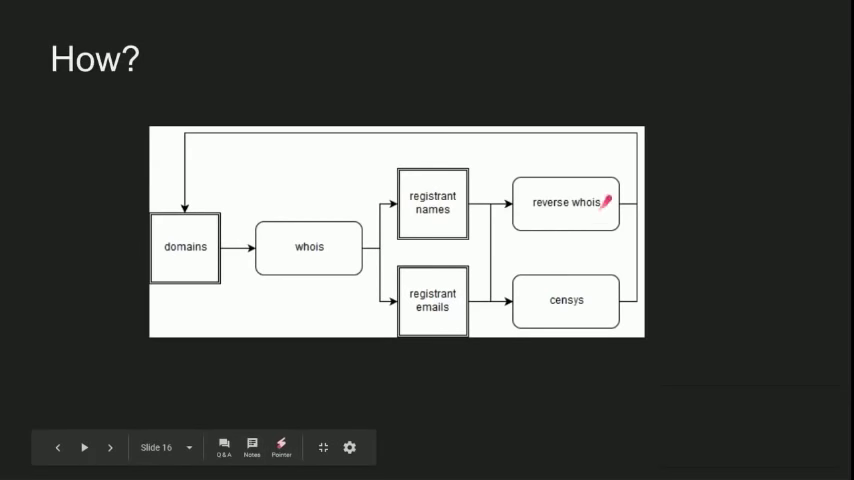
left_click(88, 448)
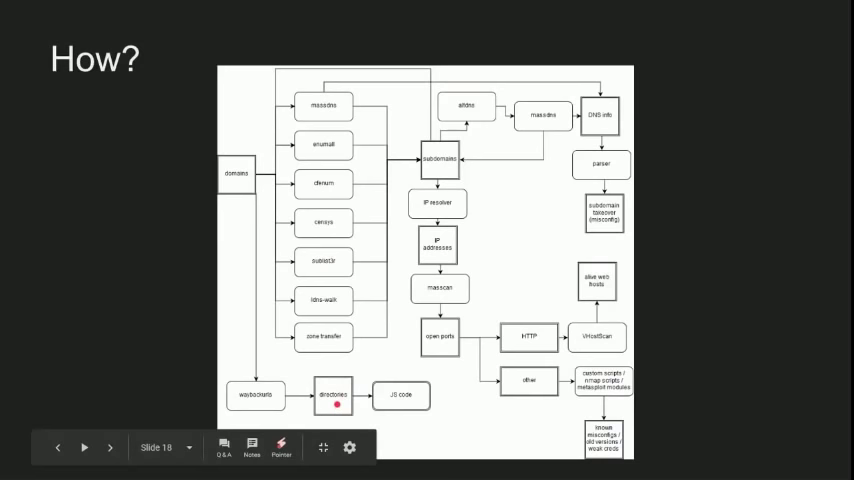
mouse_move(392, 396)
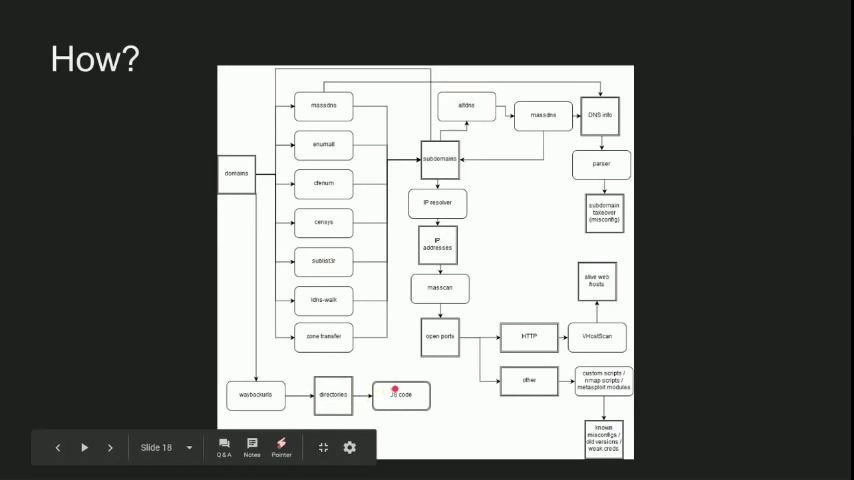
mouse_move(420, 394)
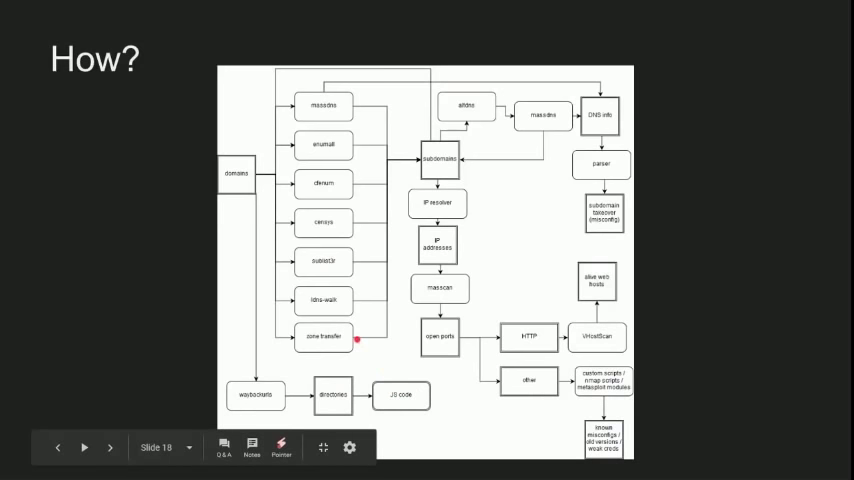
mouse_move(258, 168)
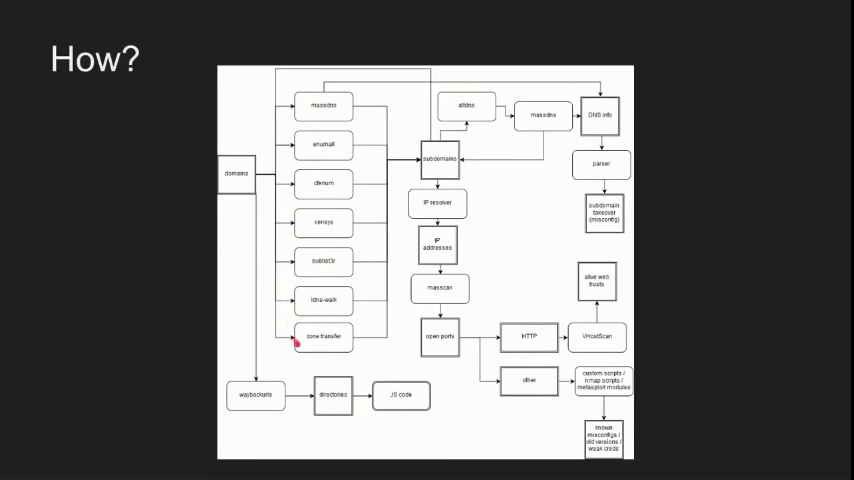
mouse_move(444, 140)
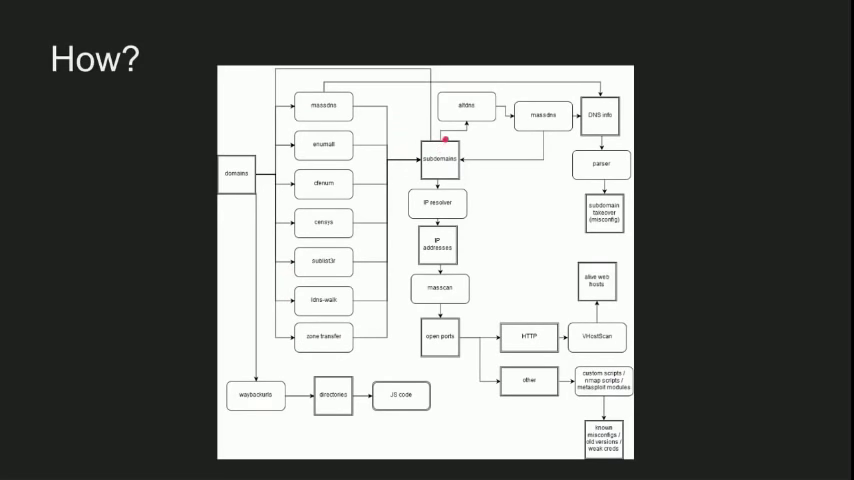
mouse_move(456, 100)
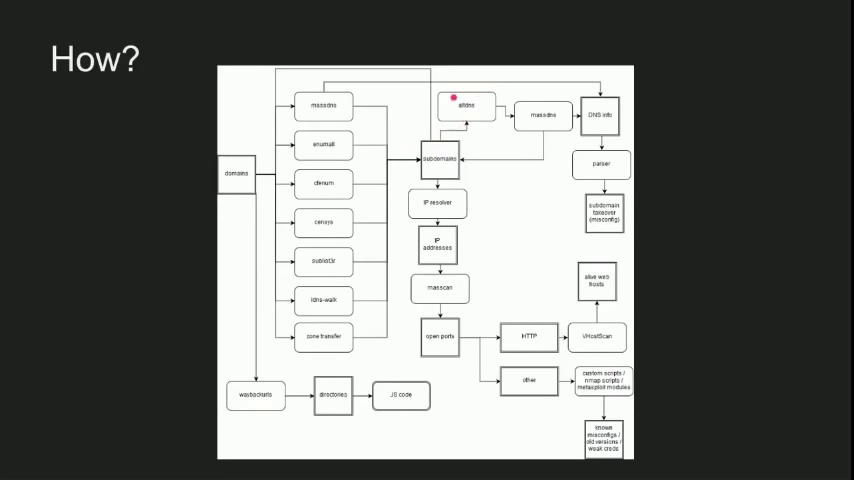
mouse_move(488, 100)
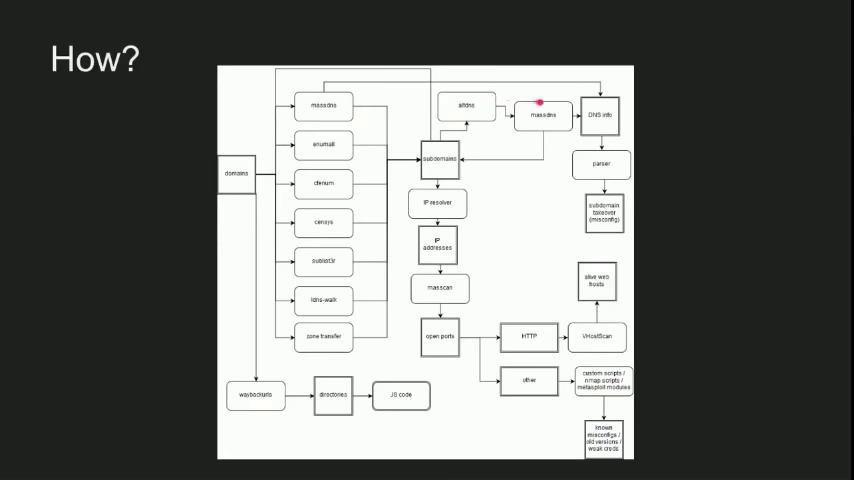
mouse_move(532, 124)
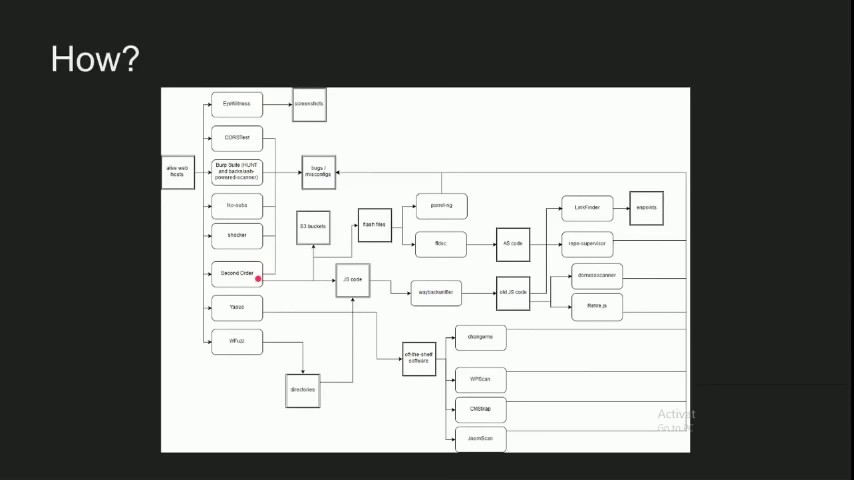
mouse_move(308, 238)
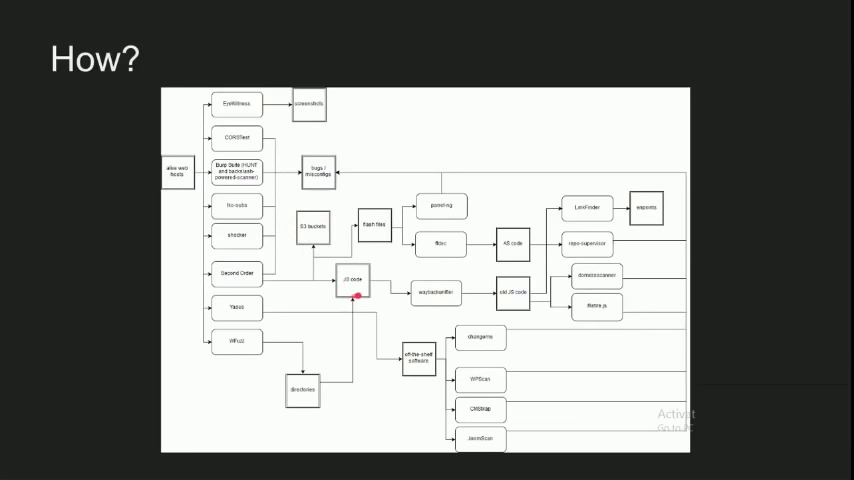
mouse_move(374, 228)
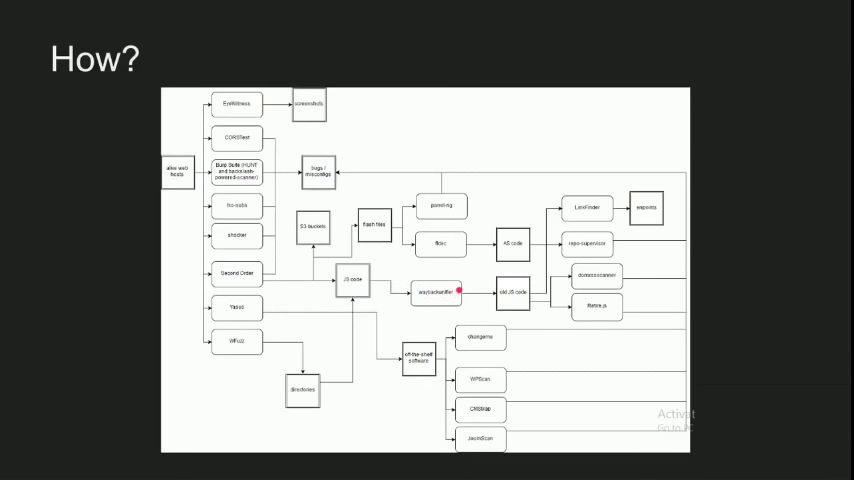
mouse_move(504, 284)
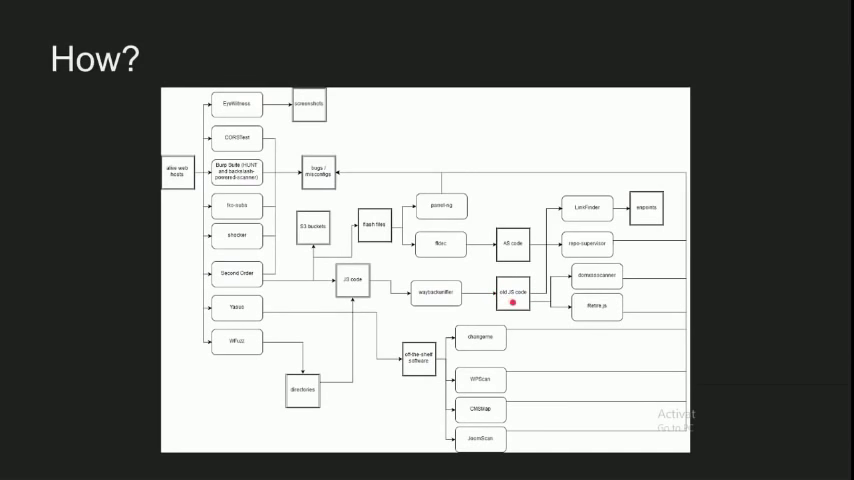
mouse_move(540, 288)
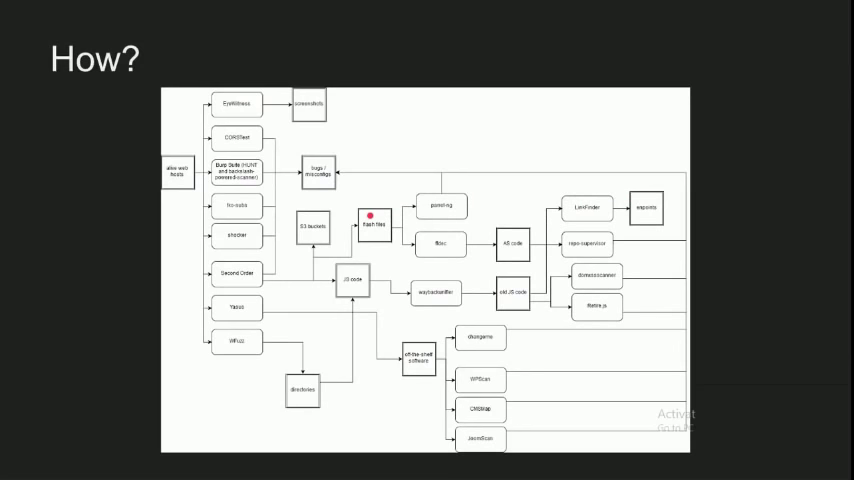
mouse_move(384, 234)
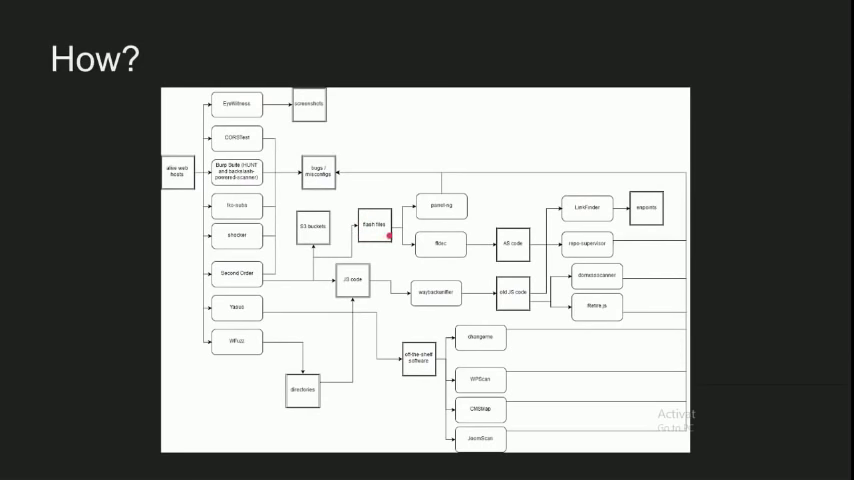
mouse_move(424, 202)
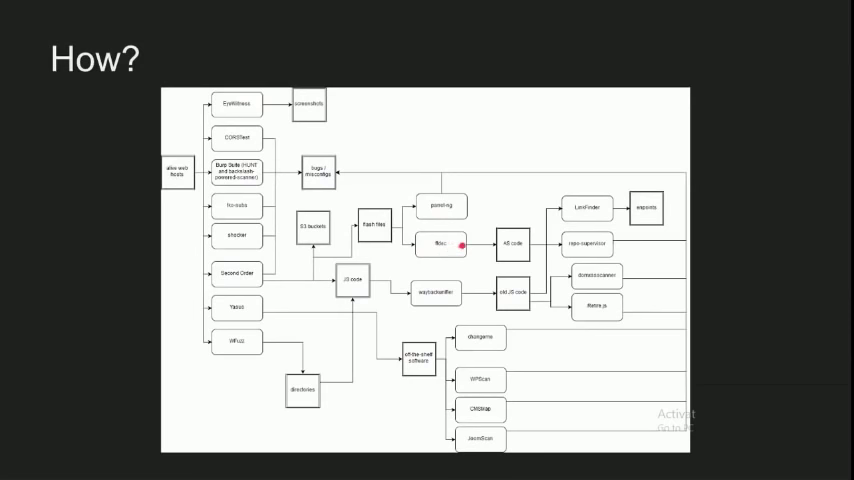
mouse_move(524, 240)
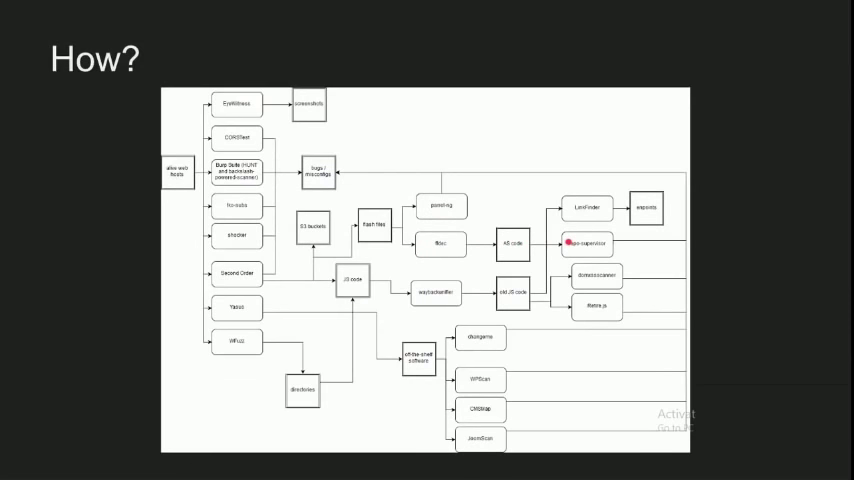
mouse_move(572, 208)
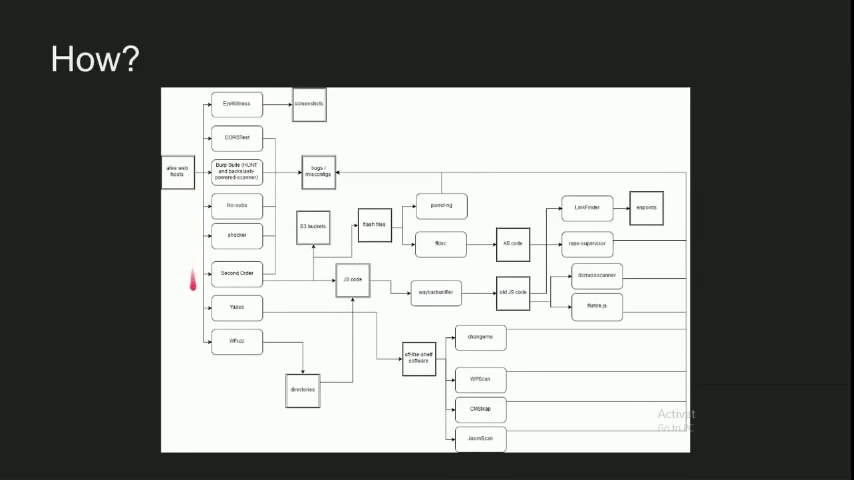
mouse_move(258, 304)
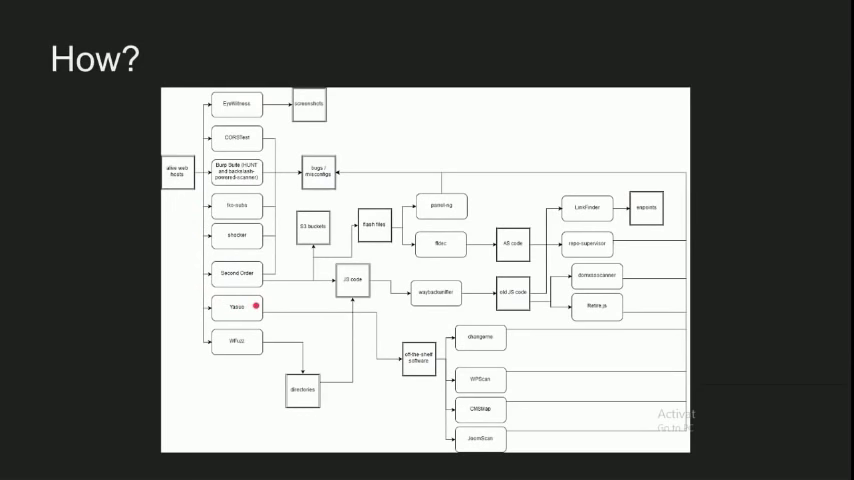
mouse_move(404, 352)
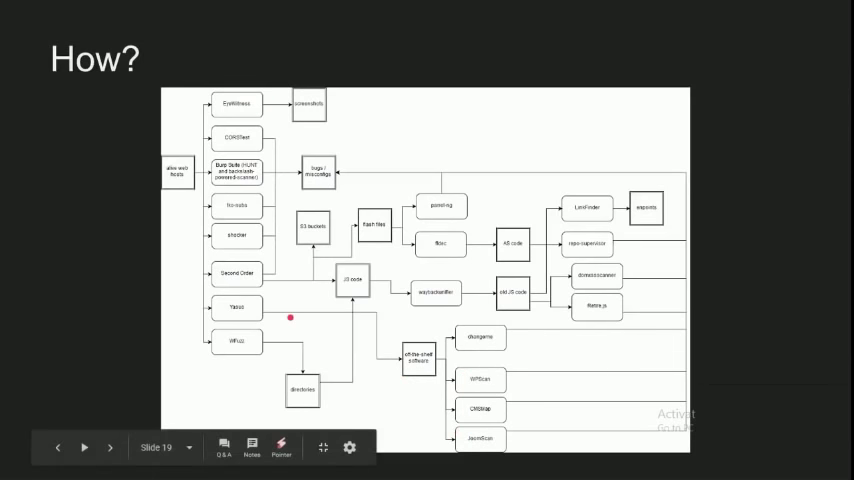
mouse_move(234, 328)
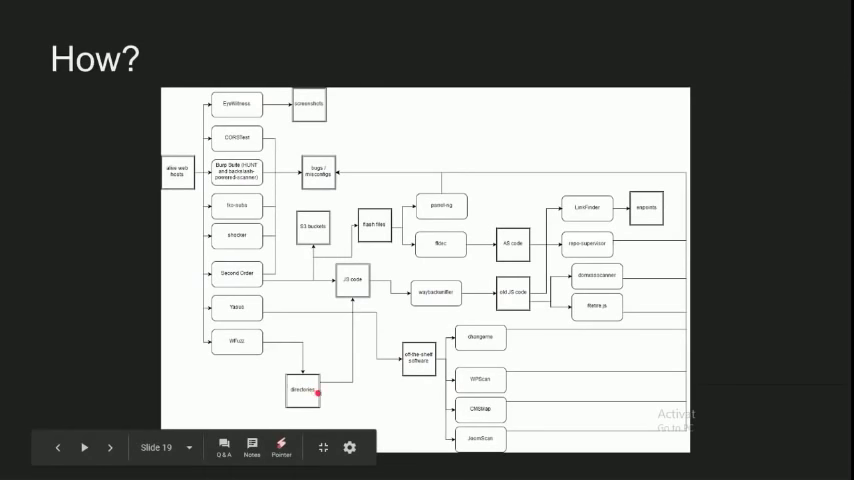
mouse_move(360, 284)
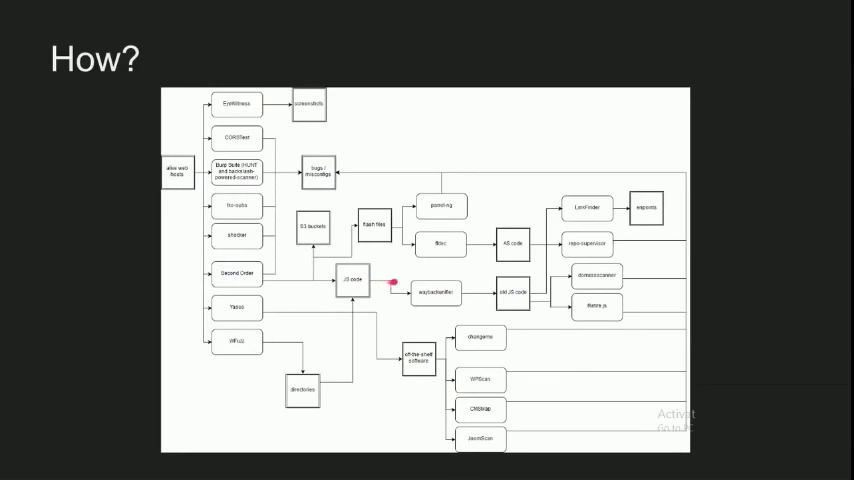
mouse_move(550, 284)
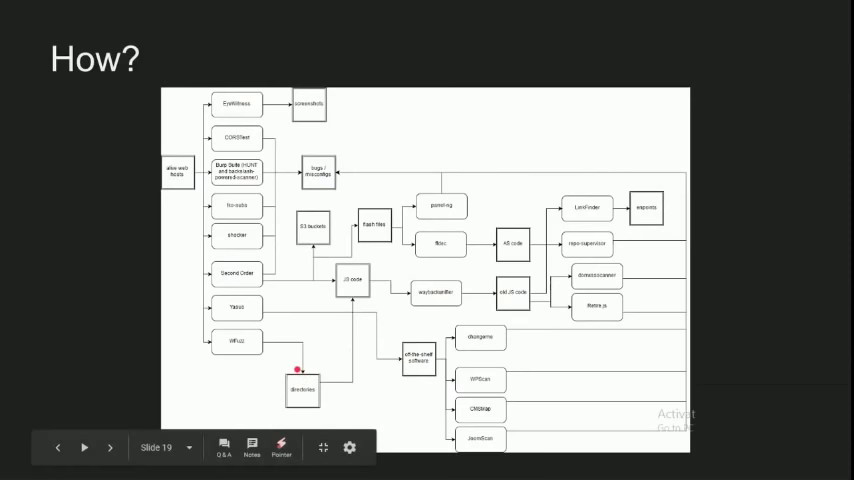
mouse_move(316, 404)
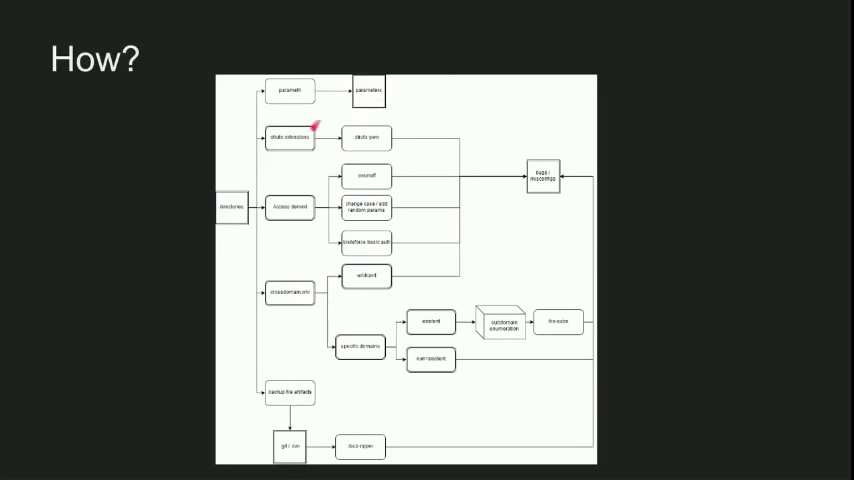
mouse_move(288, 122)
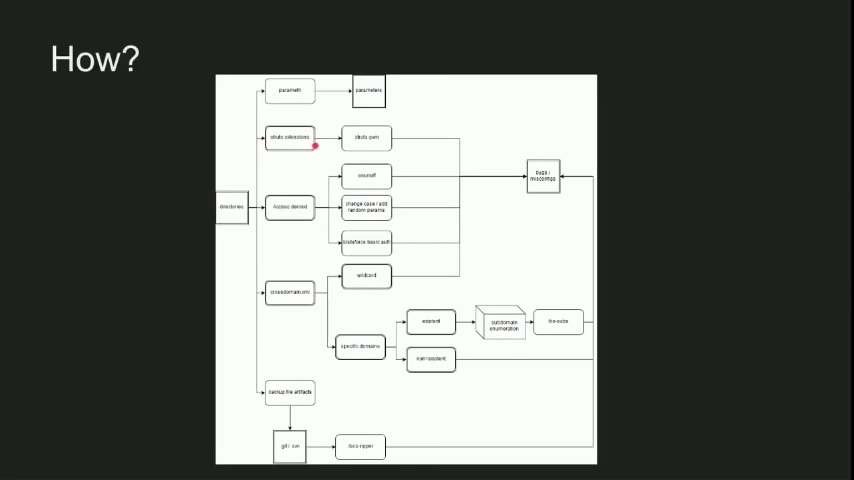
mouse_move(372, 144)
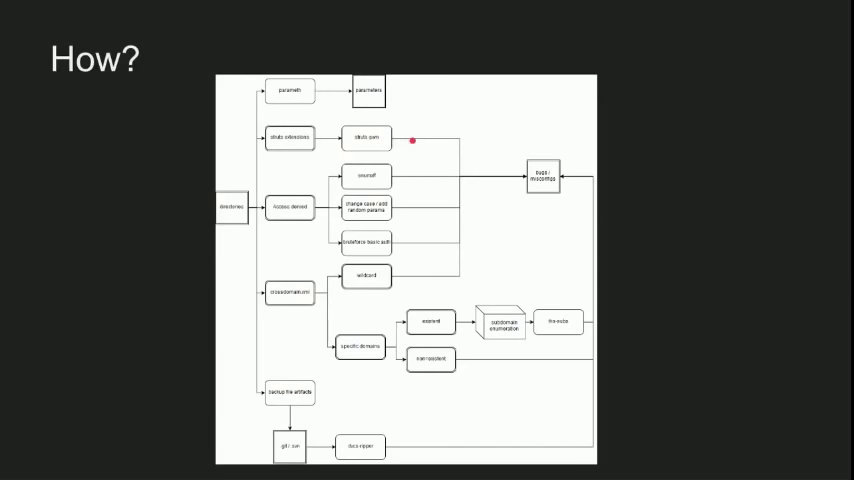
mouse_move(372, 140)
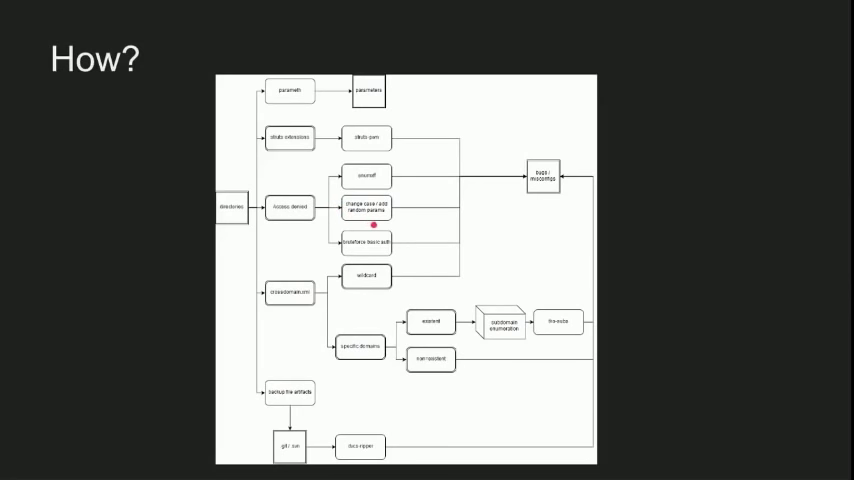
mouse_move(356, 214)
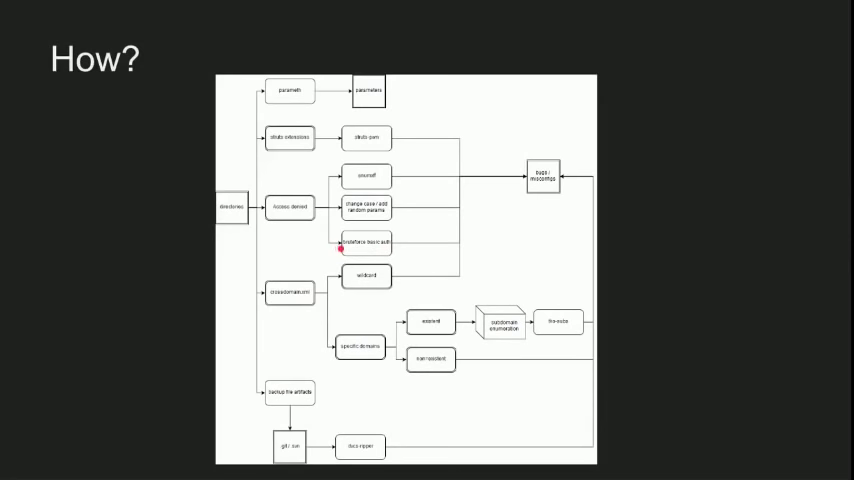
mouse_move(308, 286)
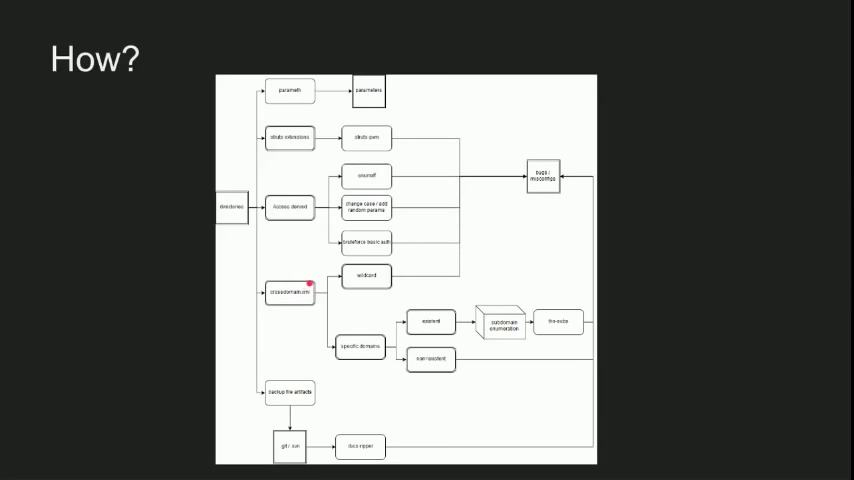
mouse_move(364, 268)
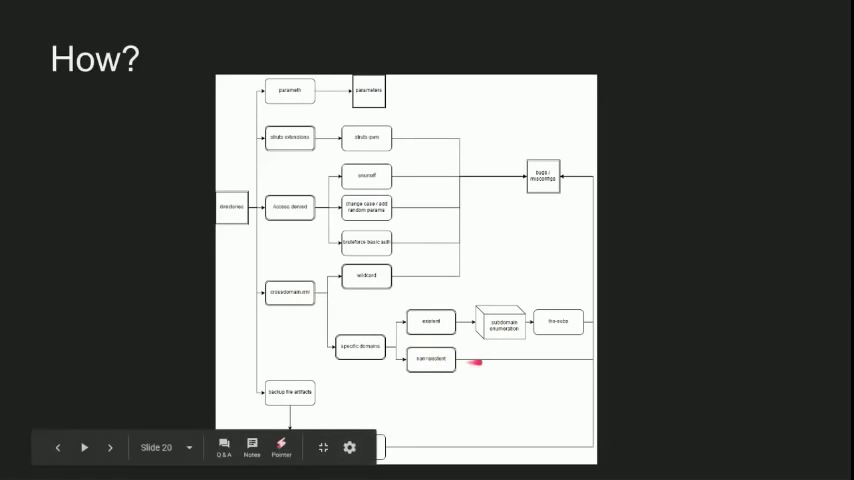
mouse_move(488, 344)
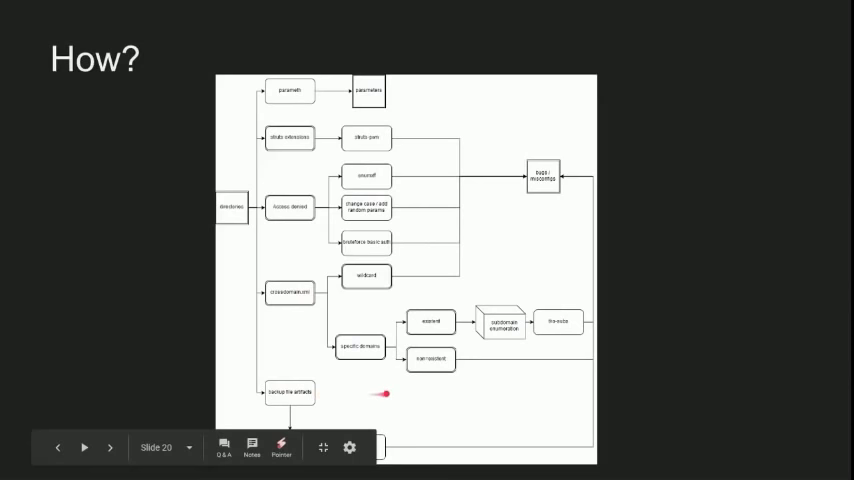
mouse_move(584, 338)
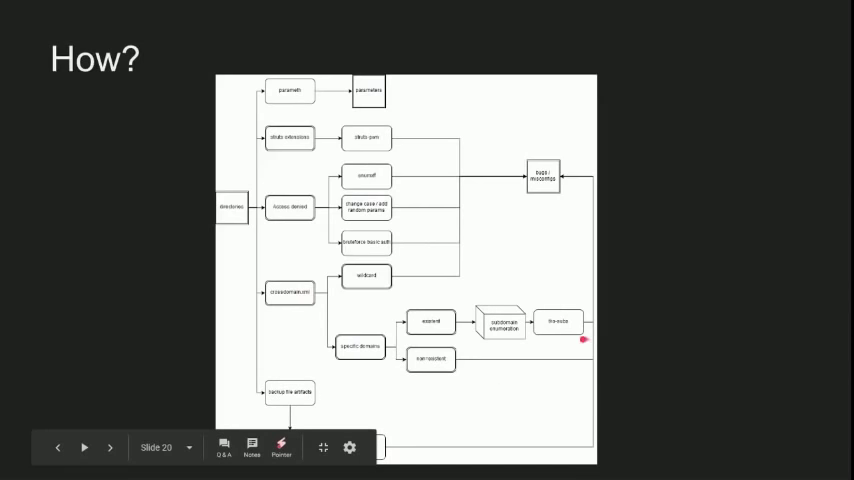
mouse_move(252, 348)
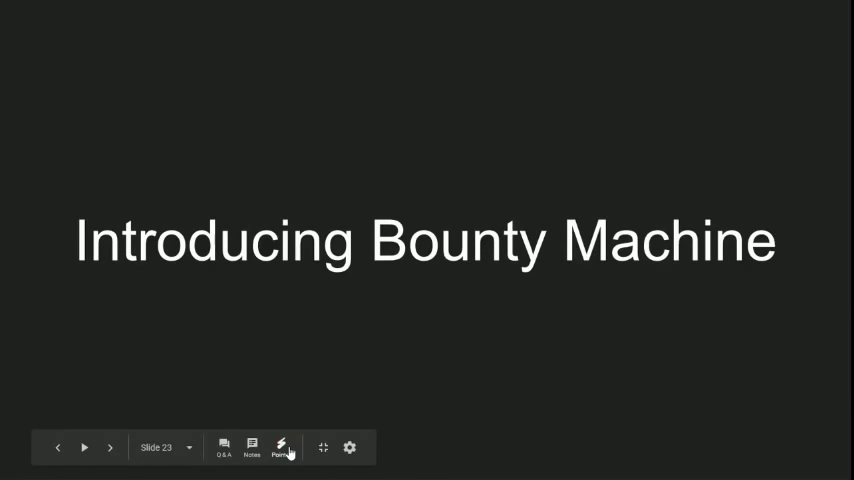
Advance to the 'Bounty Machine' slide describing modular, composable research workflows
left_click(112, 448)
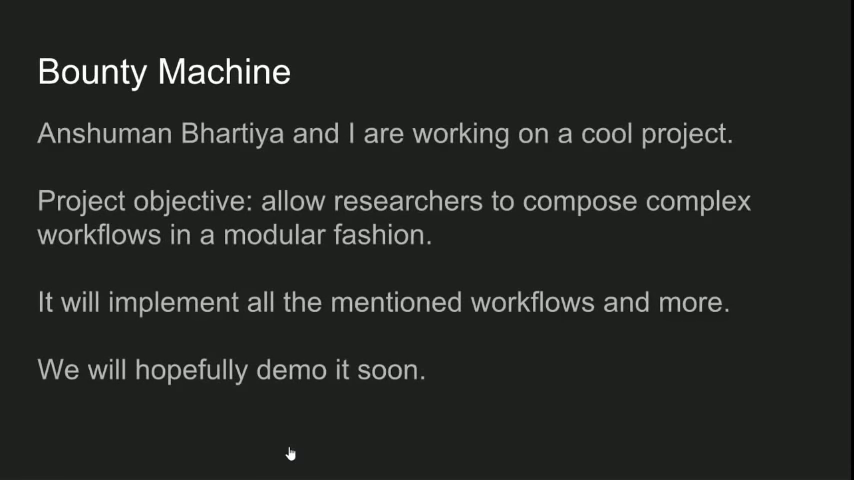